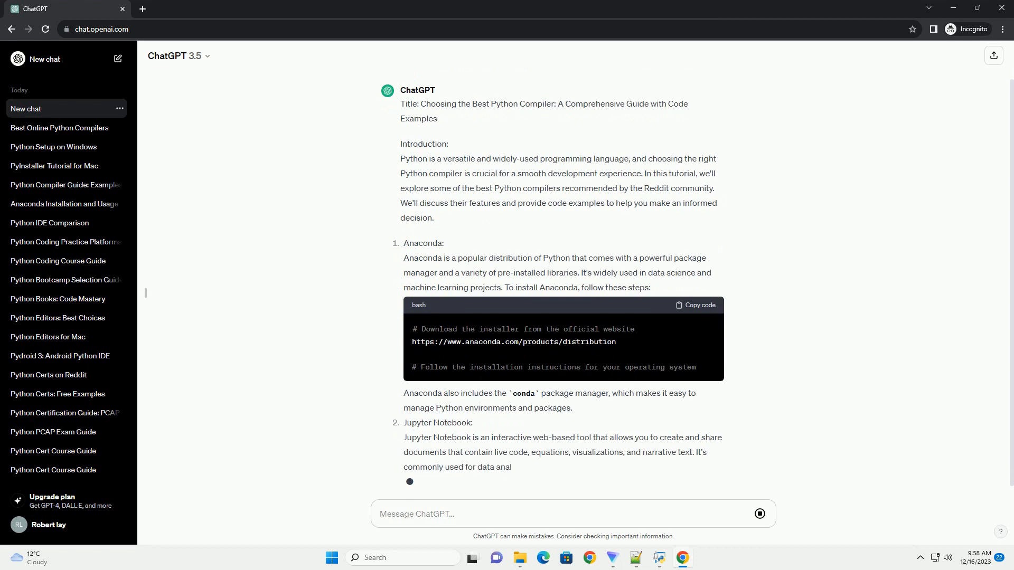
{"action": "scroll", "scroll_direction": "down", "scroll_amount": 3}
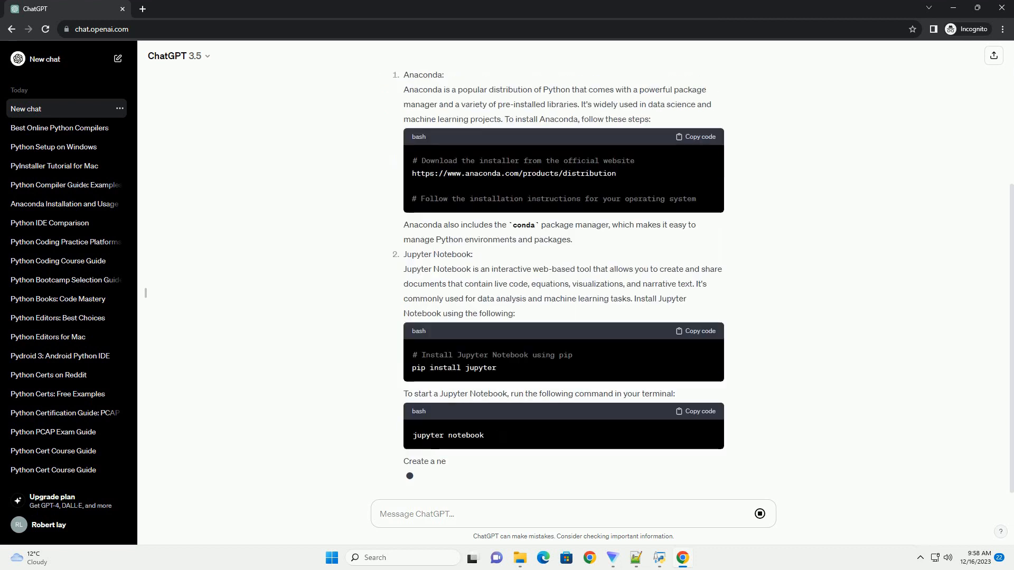
{"action": "scroll", "scroll_direction": "down", "scroll_amount": 3}
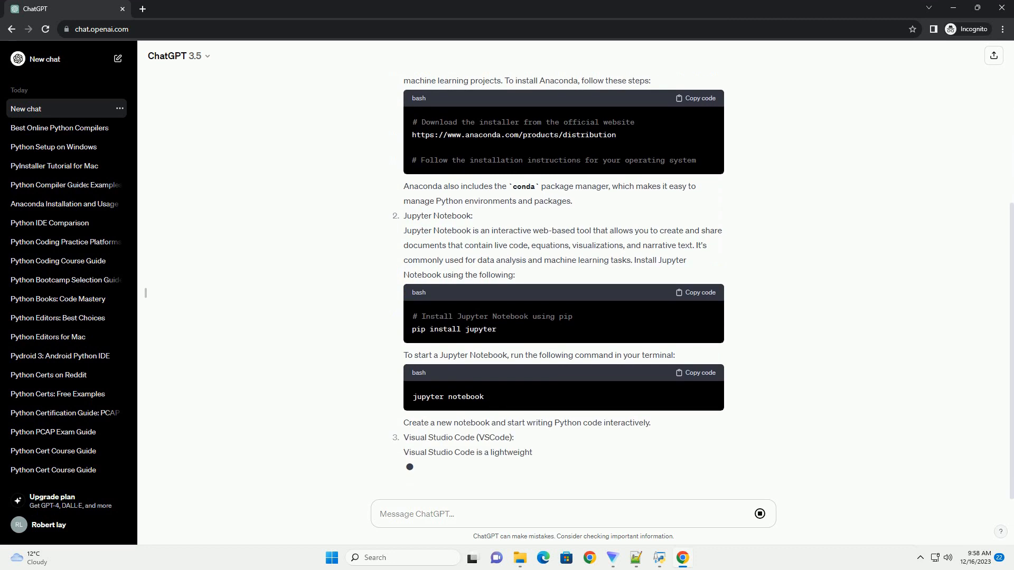
{"action": "scroll", "scroll_direction": "down", "scroll_amount": 3}
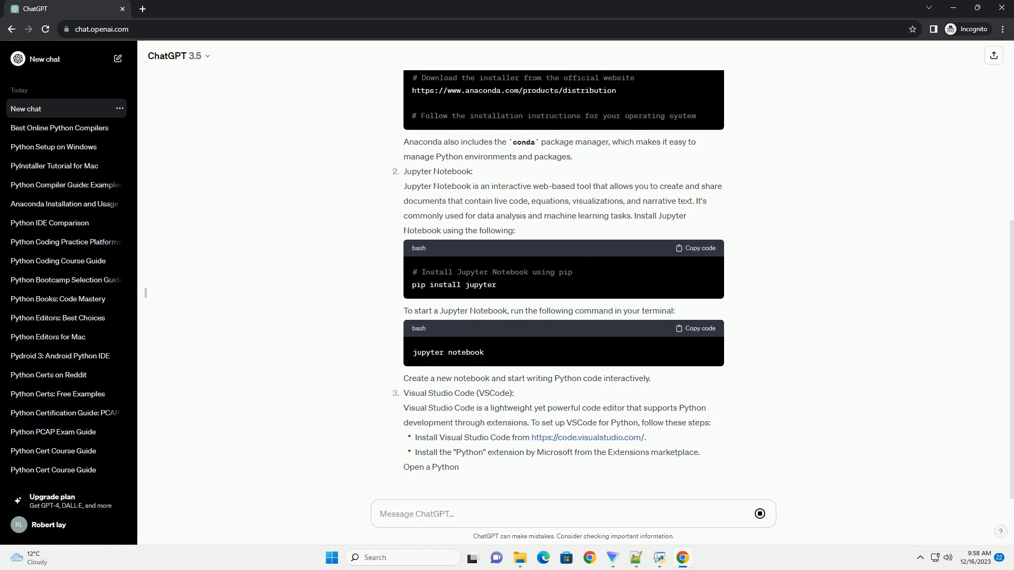
{"action": "scroll", "scroll_direction": "down", "scroll_amount": 3}
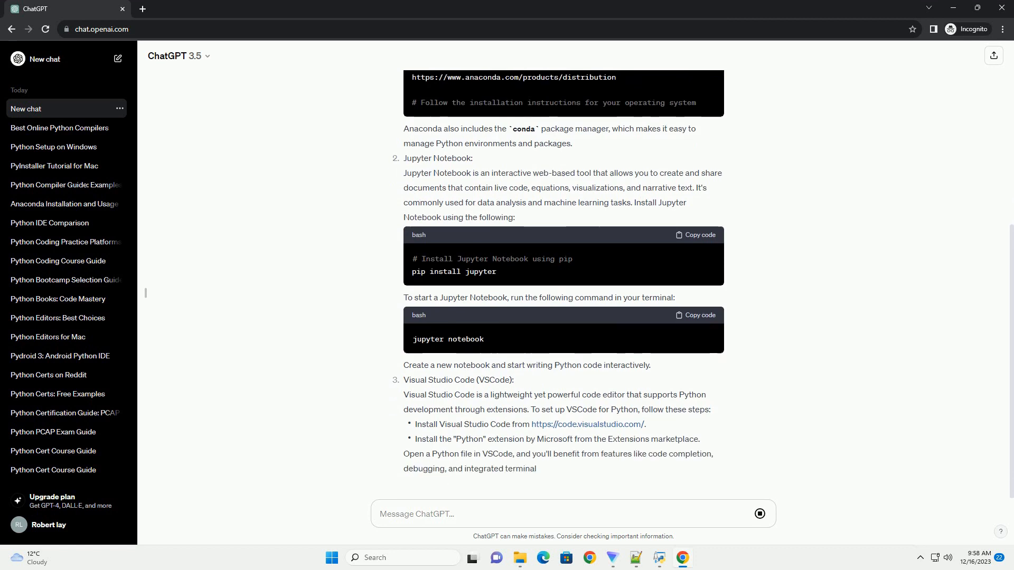
{"action": "scroll", "scroll_direction": "down", "scroll_amount": 3}
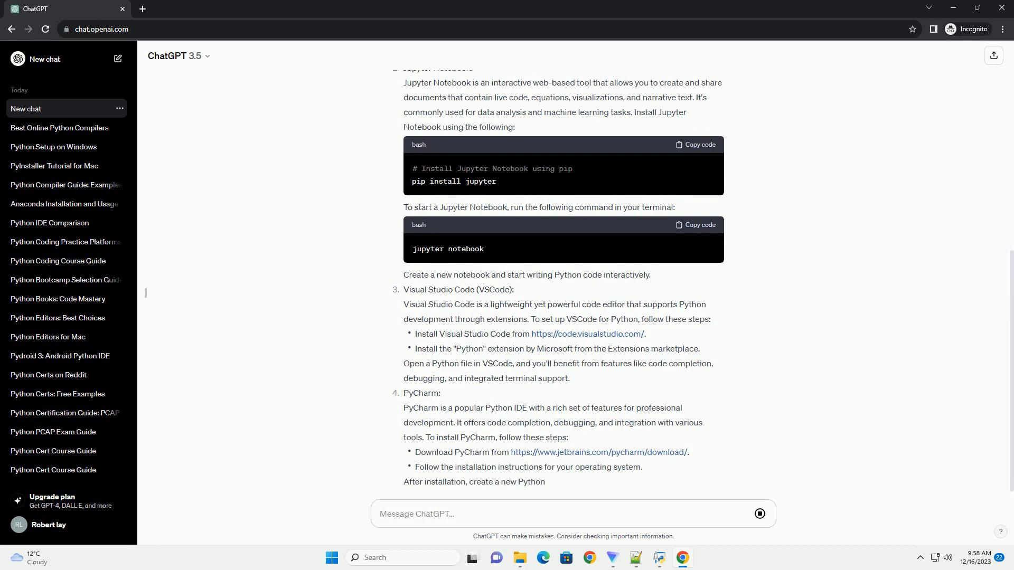
{"action": "scroll", "scroll_direction": "down", "scroll_amount": 3}
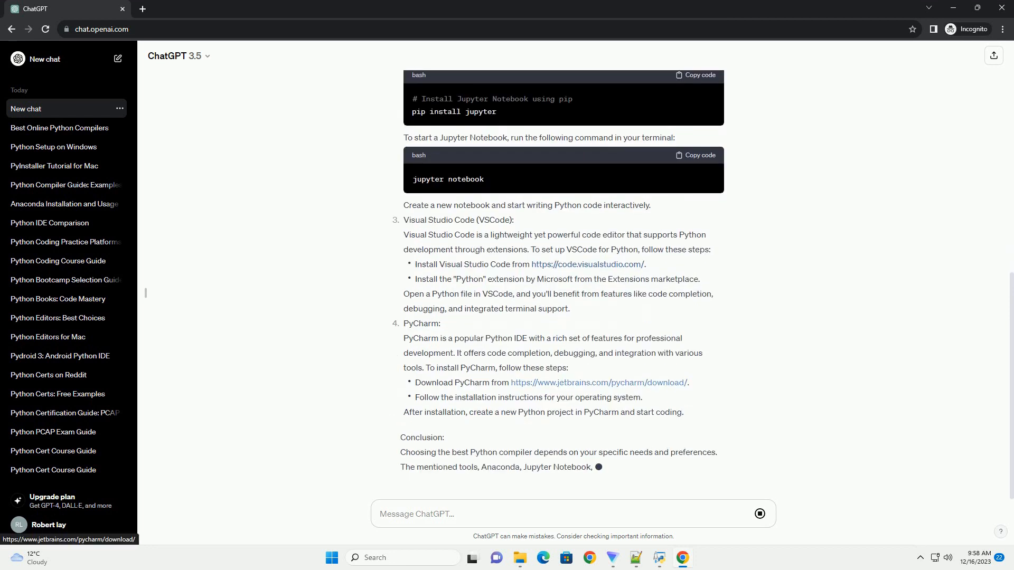